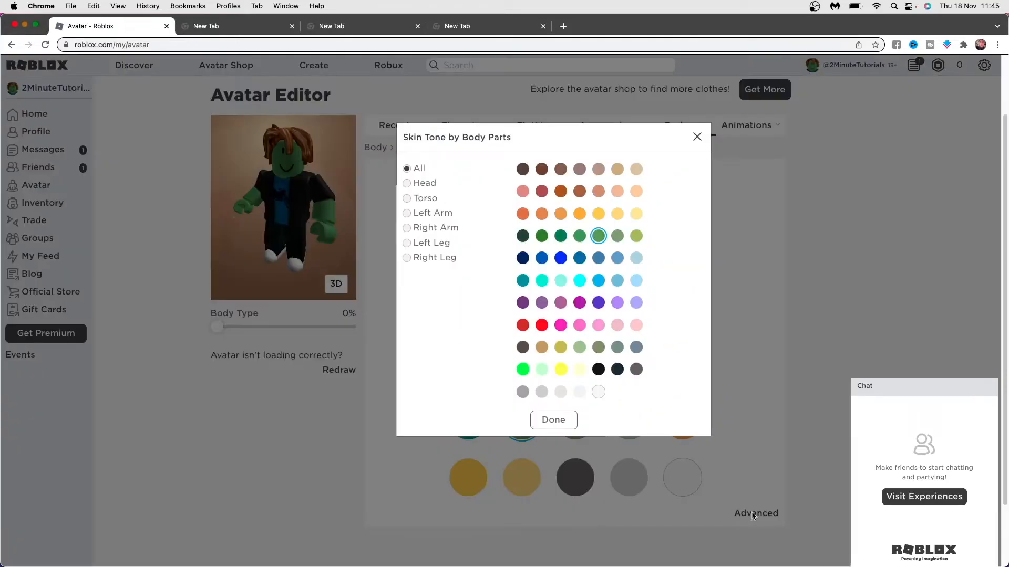
Step: Select the Torso body part and give it a red skin tone, leaving the rest green
{"action": "left_click", "coordinate": [541, 324]}
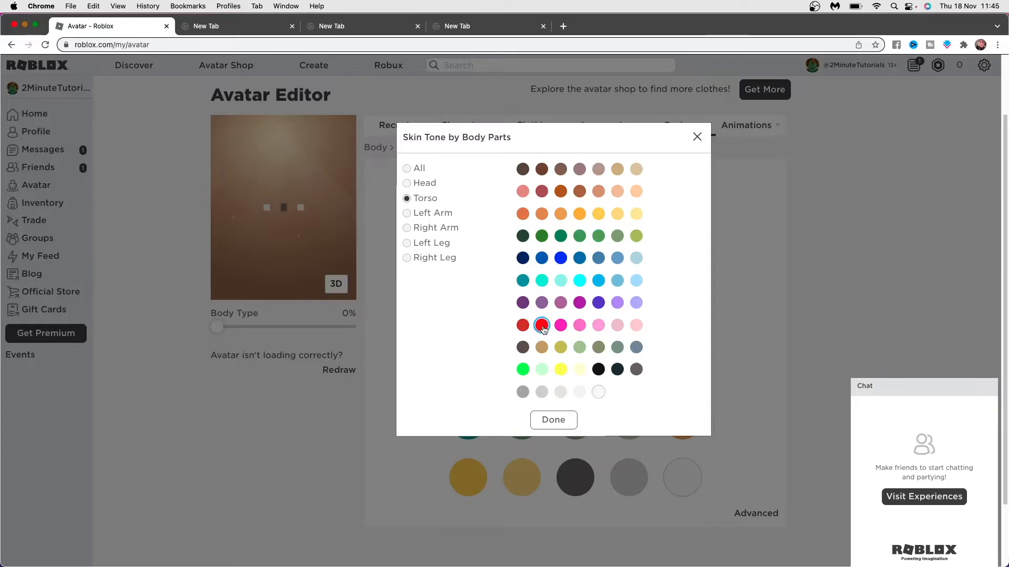